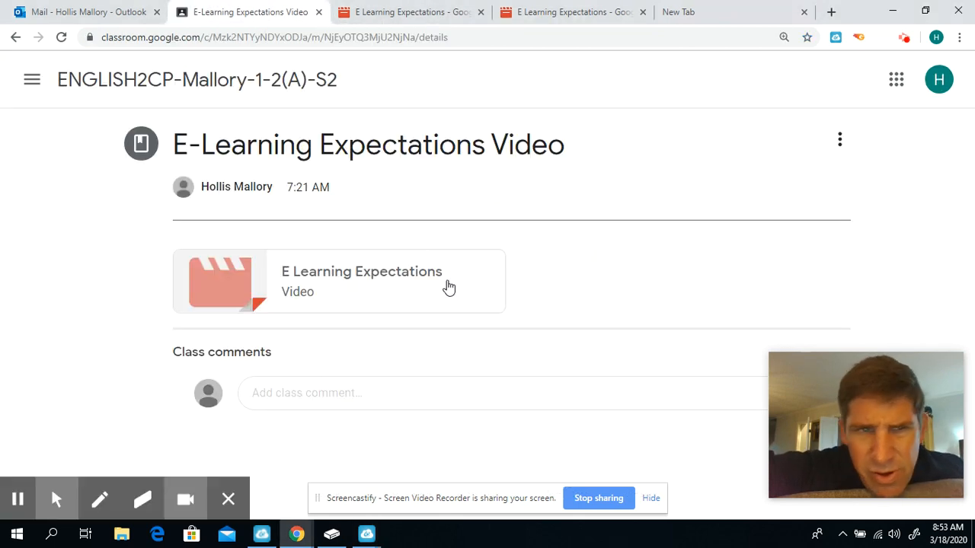
# - Return from the E-Learning Expectations Video material page to the English class Stream
pyautogui.click(15, 37)
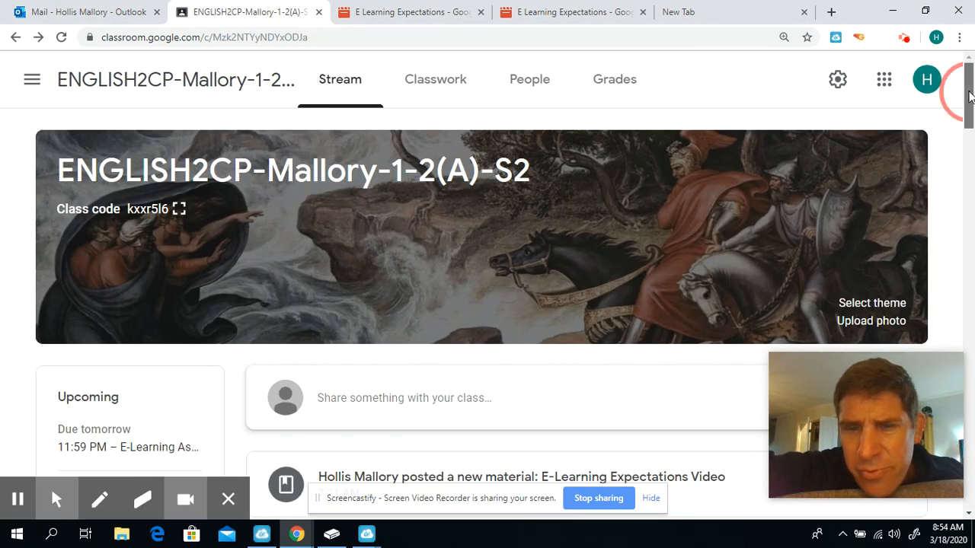
# - Scroll the Stream so the 7:12 AM E-Learning expectations announcement with assignment, reading and attendance bullets is fully visible
pyautogui.scroll(-3)
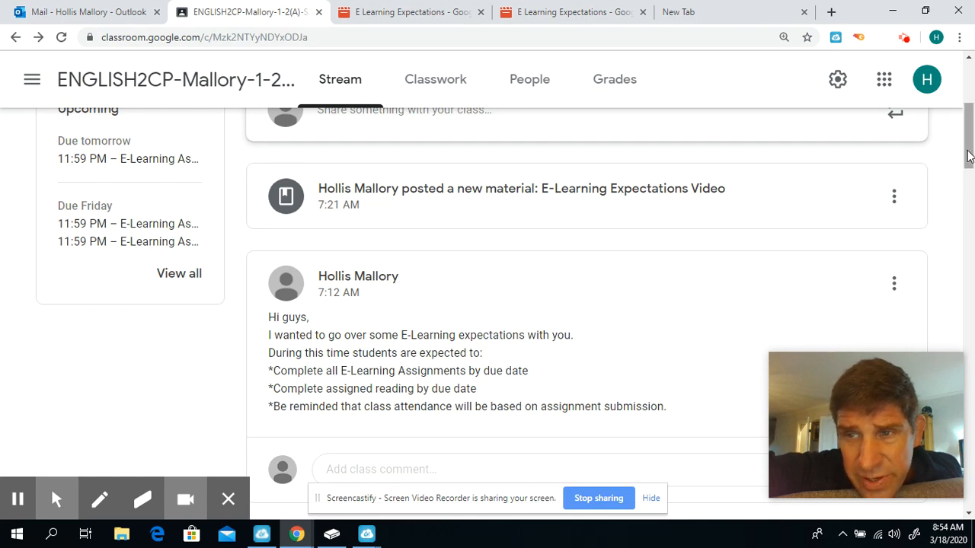
pyautogui.scroll(-3)
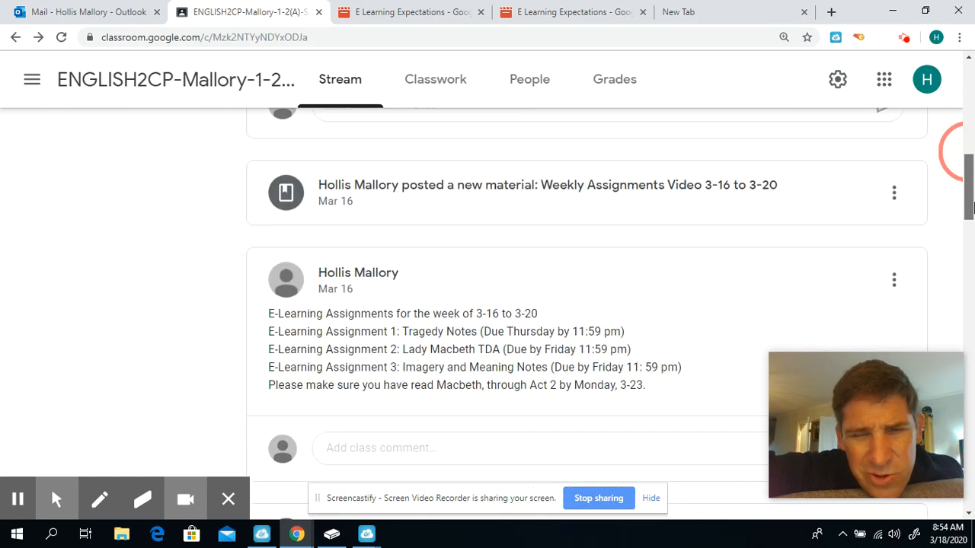
pyautogui.scroll(3)
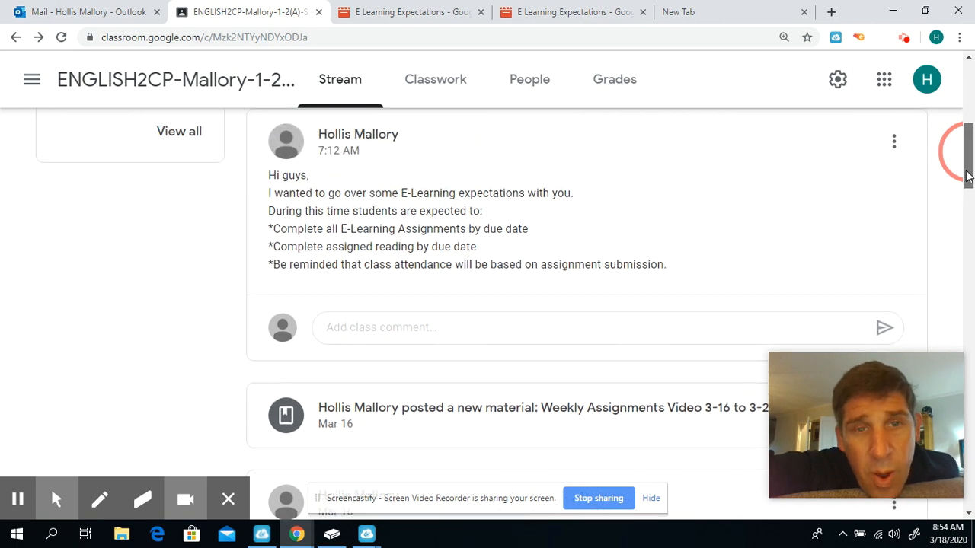
pyautogui.scroll(3)
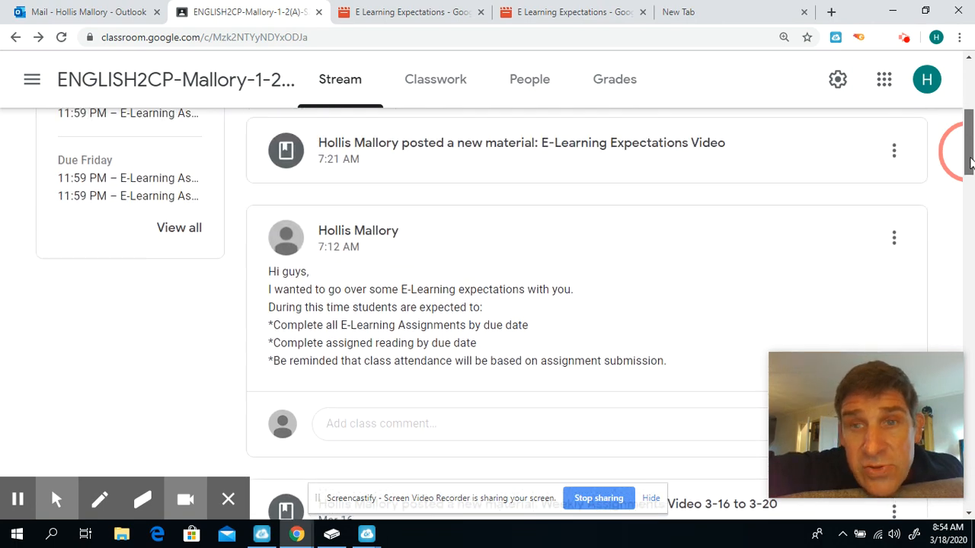
pyautogui.scroll(-3)
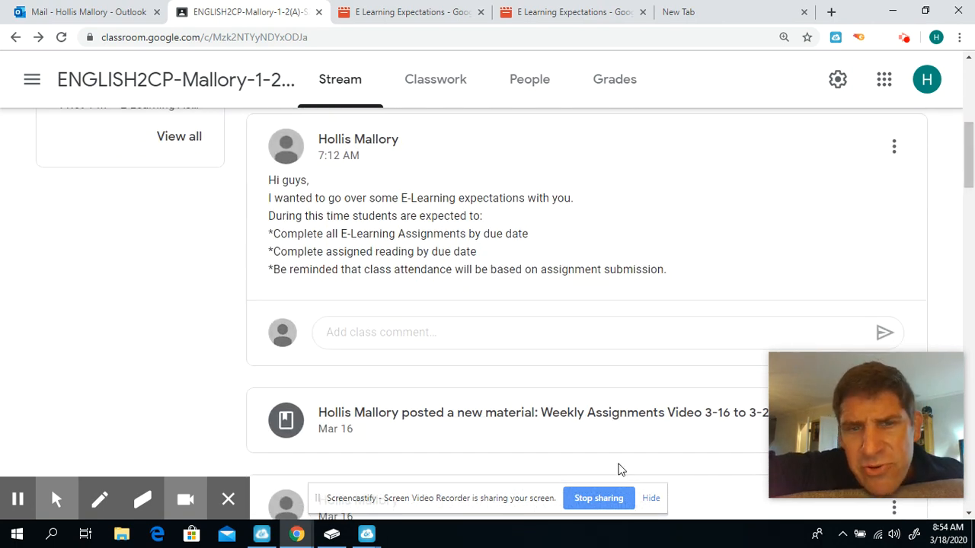
pyautogui.moveTo(358, 288)
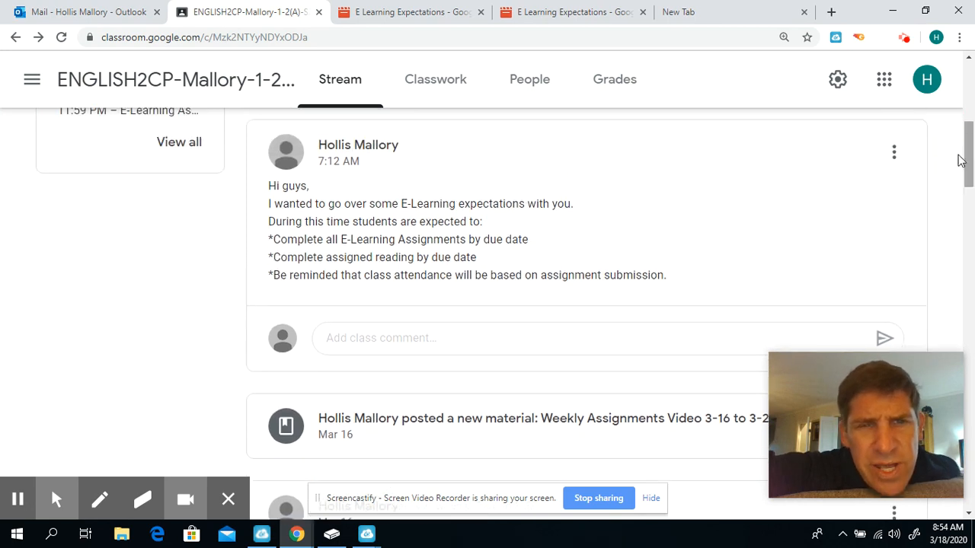
pyautogui.moveTo(417, 334)
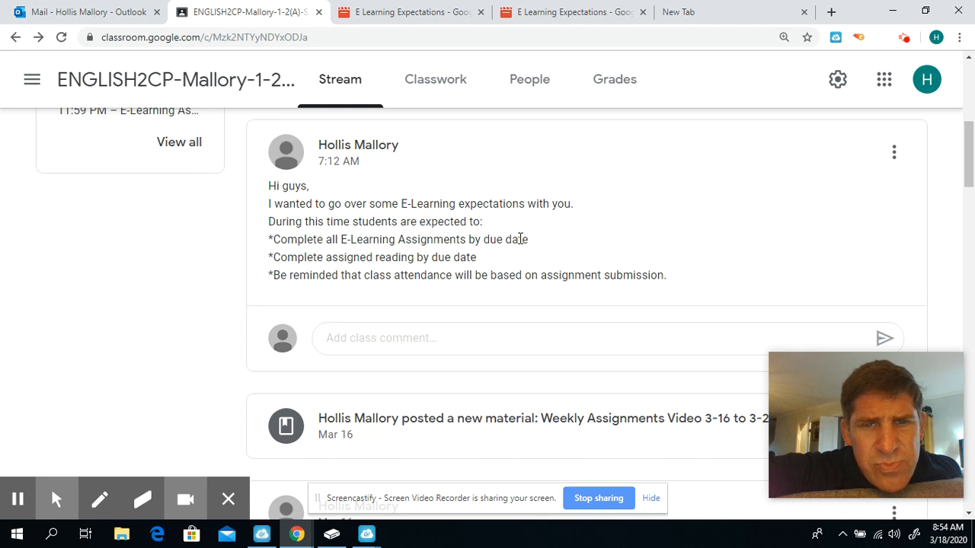
pyautogui.moveTo(566, 402)
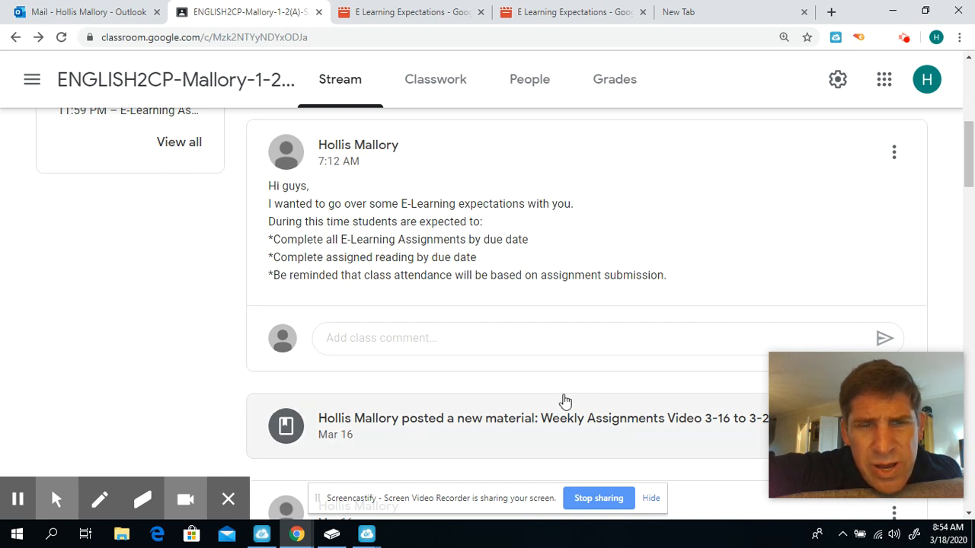